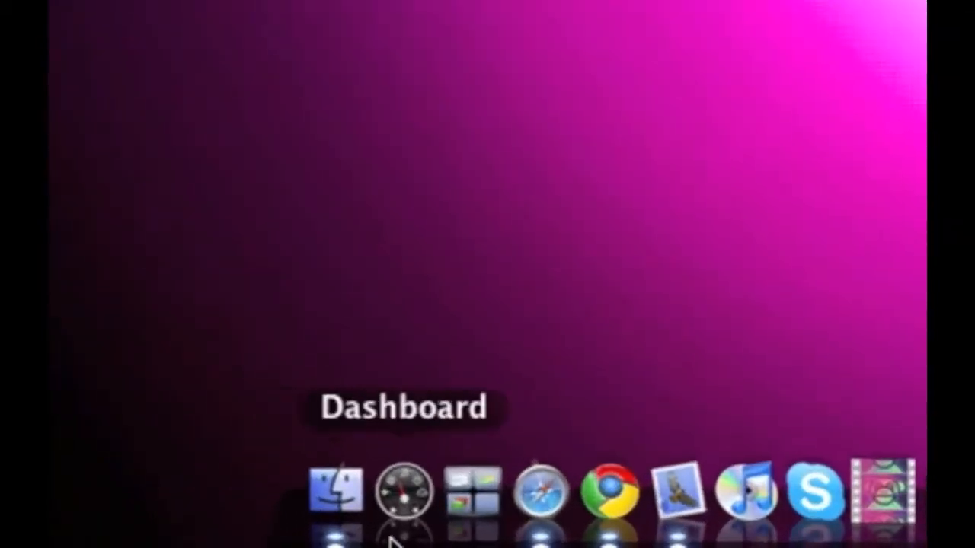
{"action": "mouse_move", "coordinate": [472, 490]}
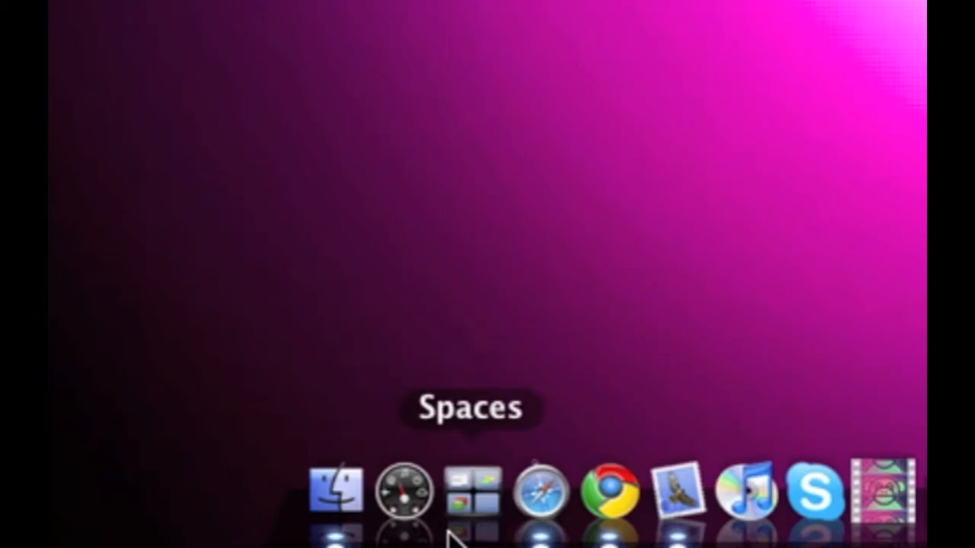
{"action": "mouse_move", "coordinate": [609, 491]}
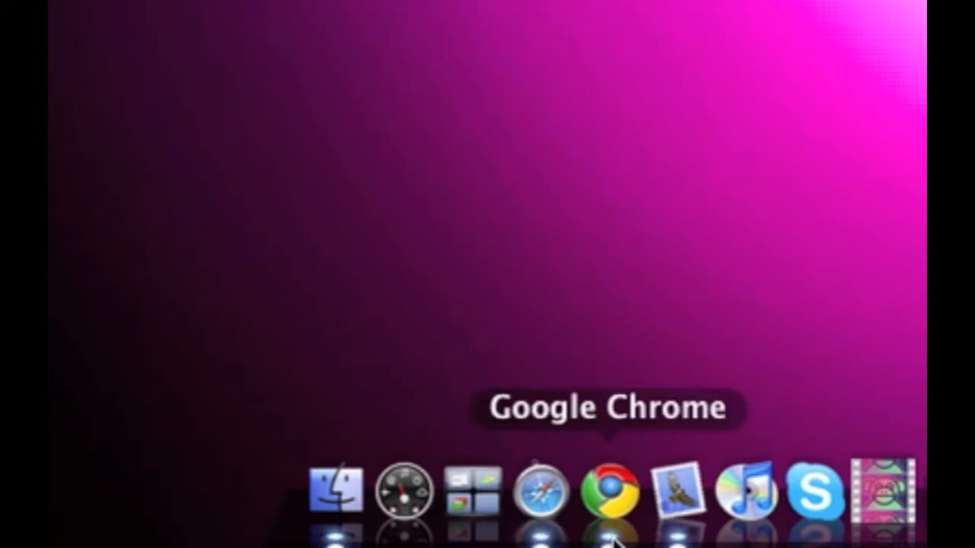
Launch VideoMonkey from the Dock and bring up its conversion window
{"action": "left_click", "coordinate": [610, 491]}
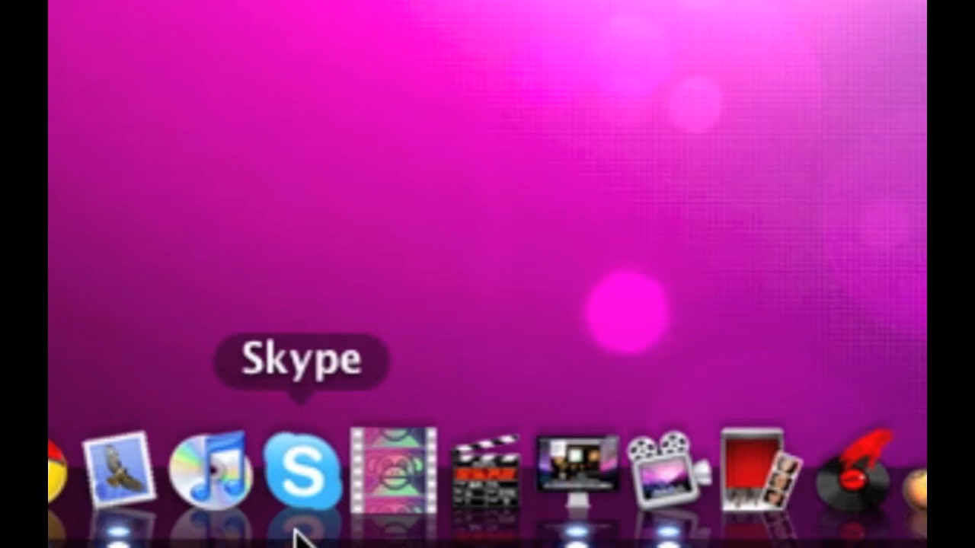
{"action": "mouse_move", "coordinate": [393, 457]}
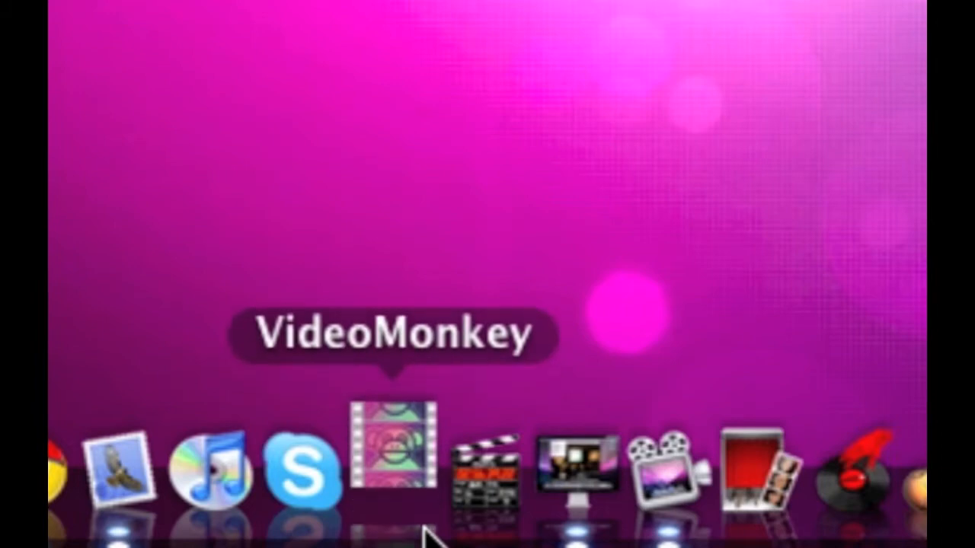
{"action": "left_click", "coordinate": [393, 460]}
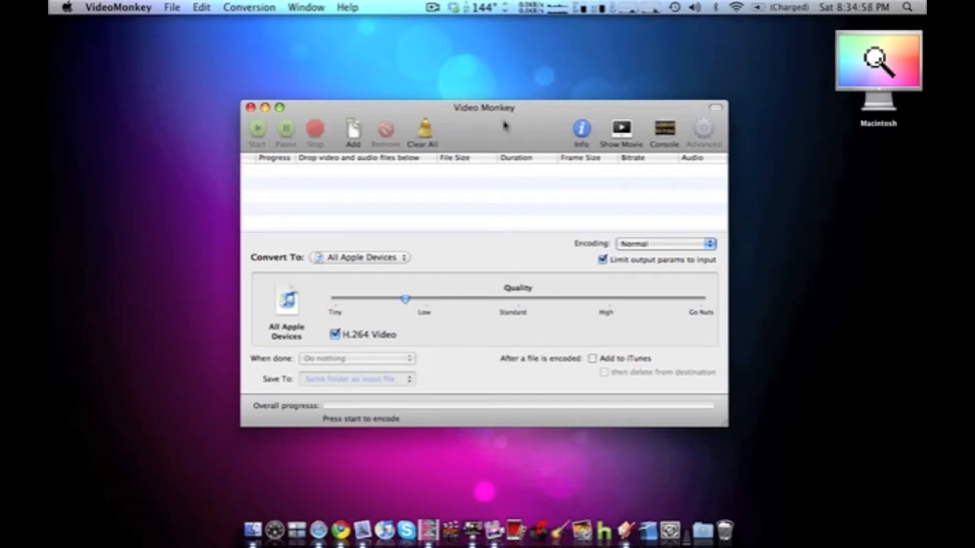
{"action": "mouse_move", "coordinate": [495, 241]}
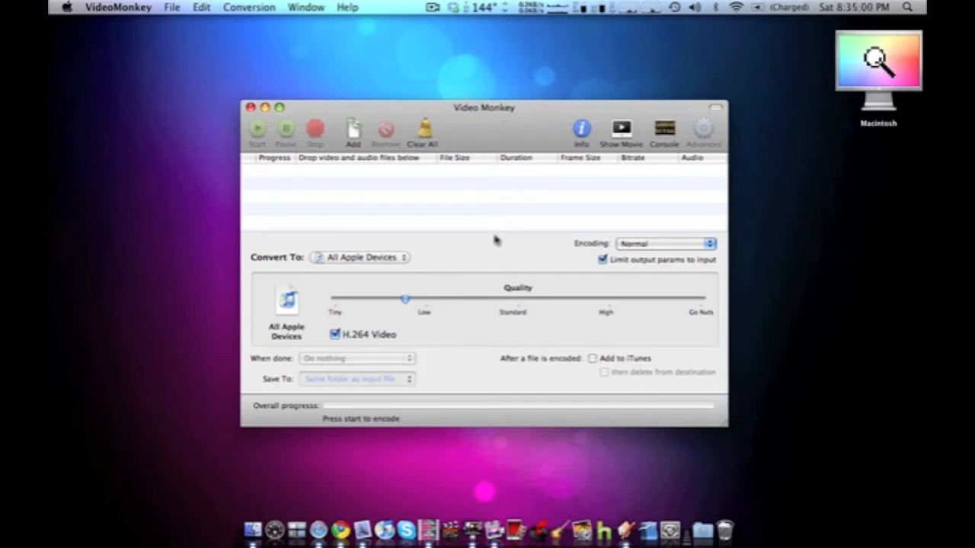
Raise the encoding quality from Low to between Standard and High
{"action": "left_click_drag", "start_coordinate": [405, 298], "coordinate": [557, 299]}
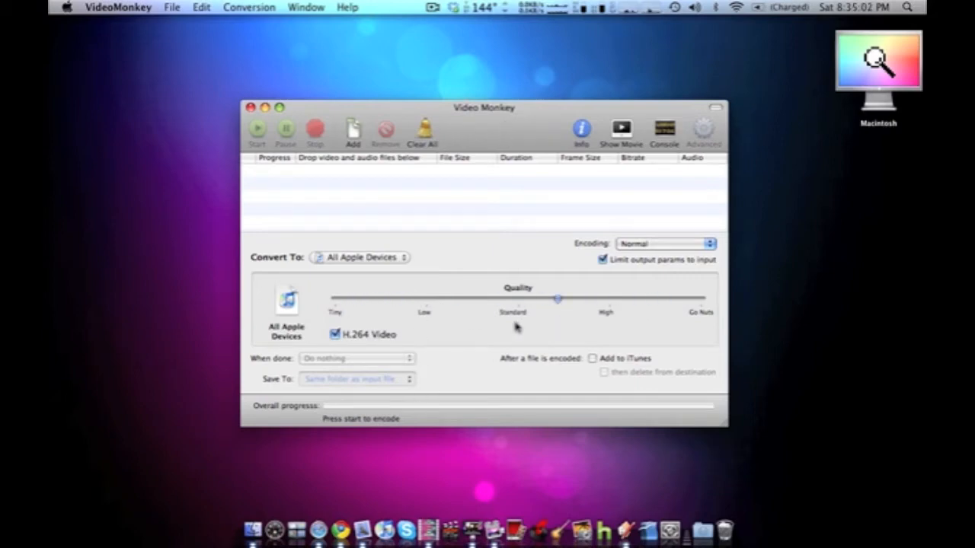
{"action": "left_click_drag", "start_coordinate": [558, 299], "coordinate": [634, 298]}
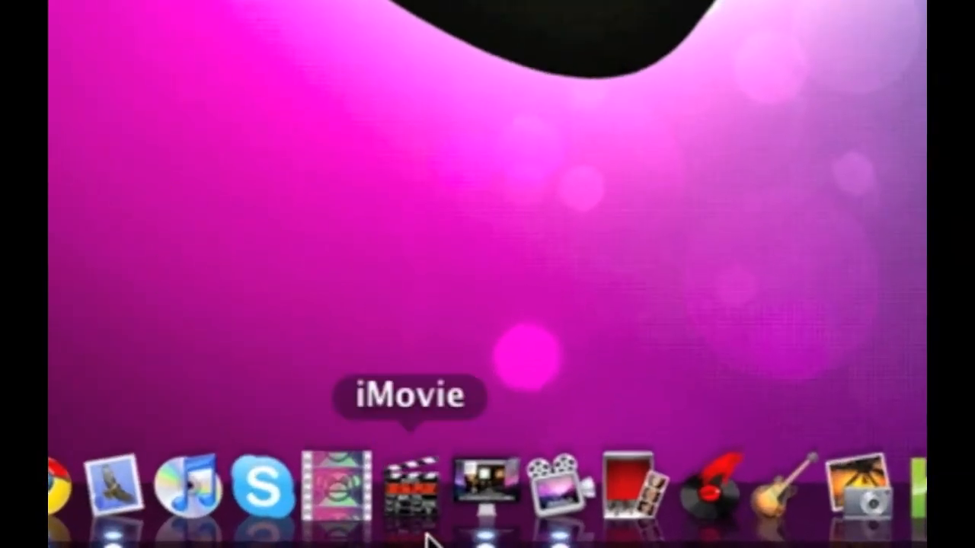
{"action": "mouse_move", "coordinate": [424, 534]}
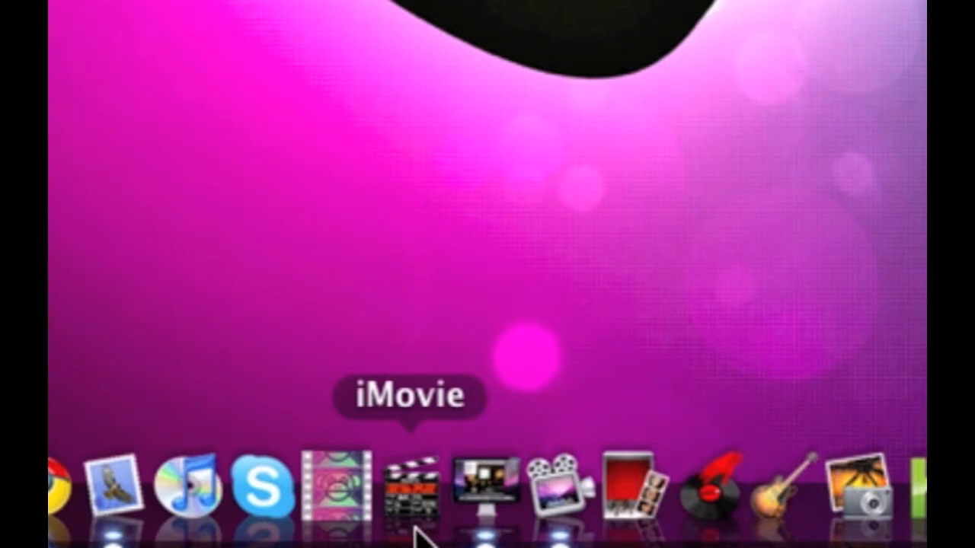
{"action": "mouse_move", "coordinate": [484, 490]}
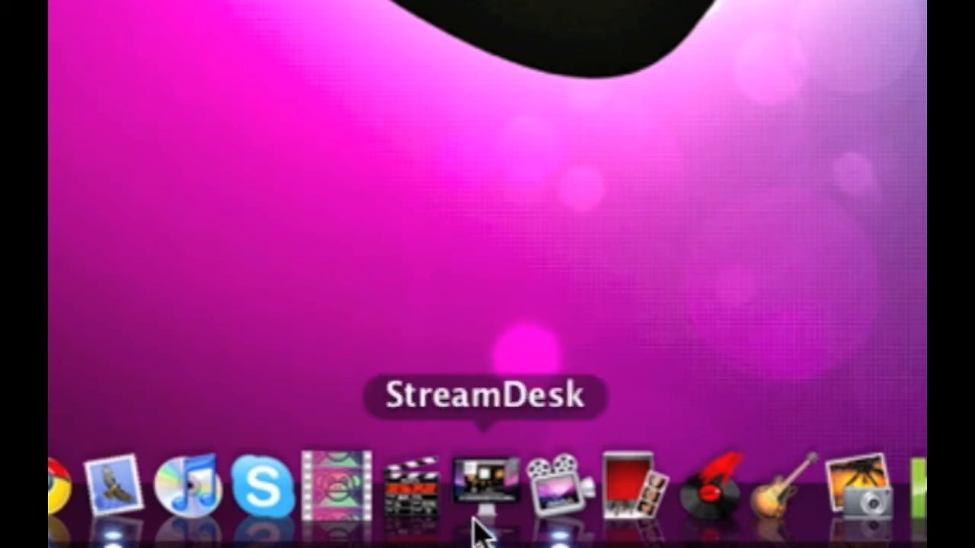
{"action": "mouse_move", "coordinate": [485, 502]}
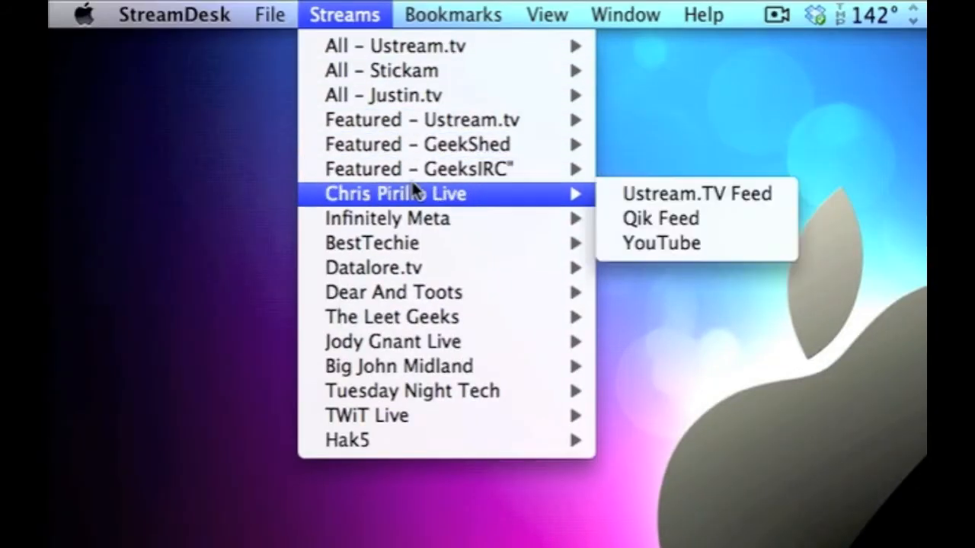
{"action": "mouse_move", "coordinate": [694, 193]}
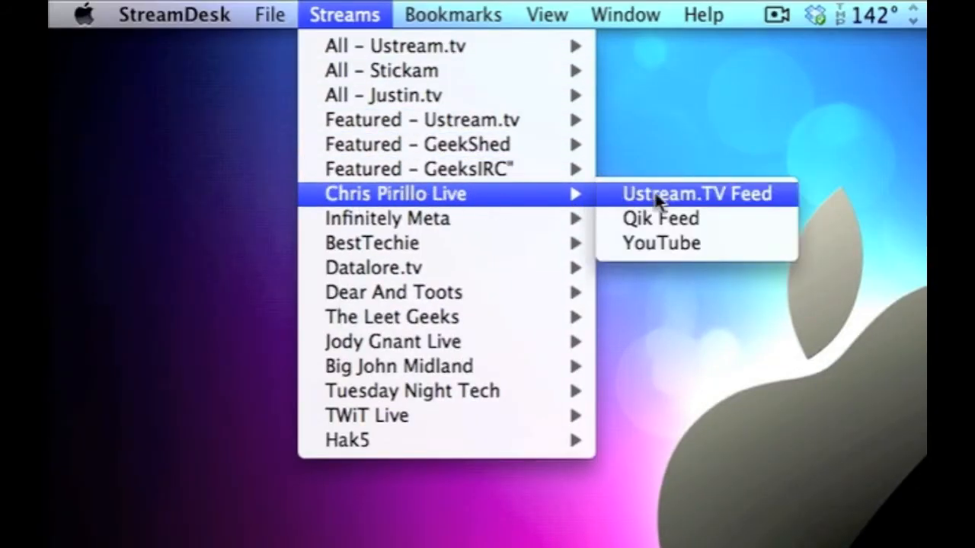
Play the Chris Pirillo Live Ustream.TV feed in a viewer window, then close it
{"action": "left_click", "coordinate": [695, 192]}
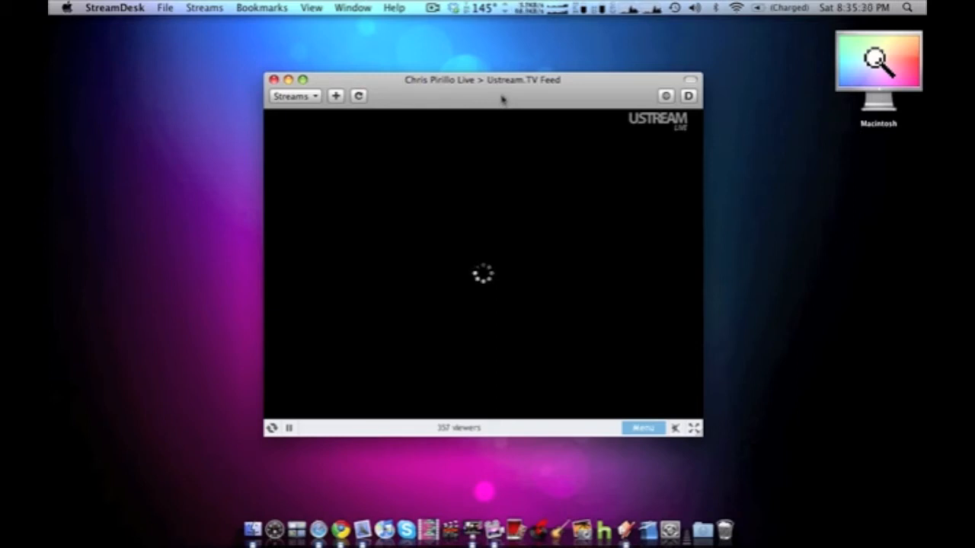
{"action": "mouse_move", "coordinate": [608, 98]}
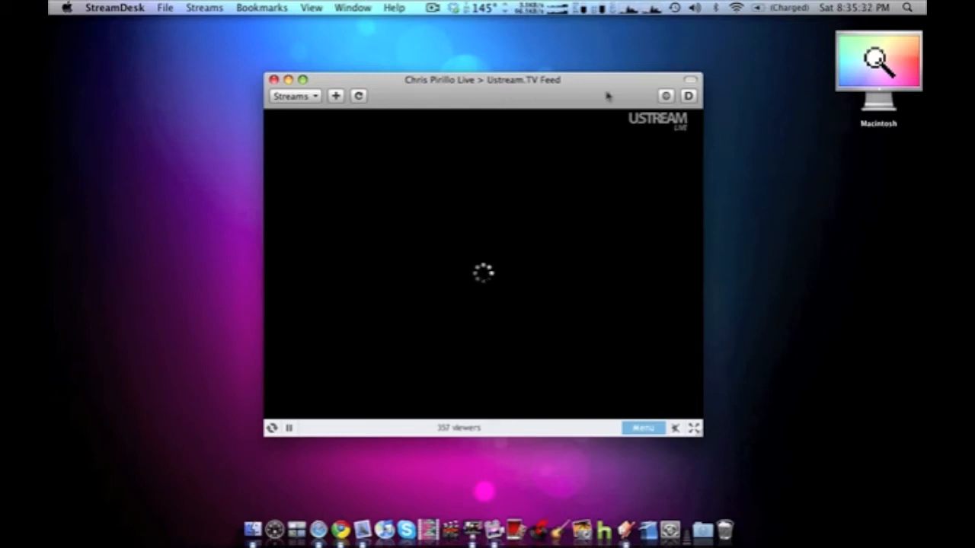
{"action": "mouse_move", "coordinate": [617, 95]}
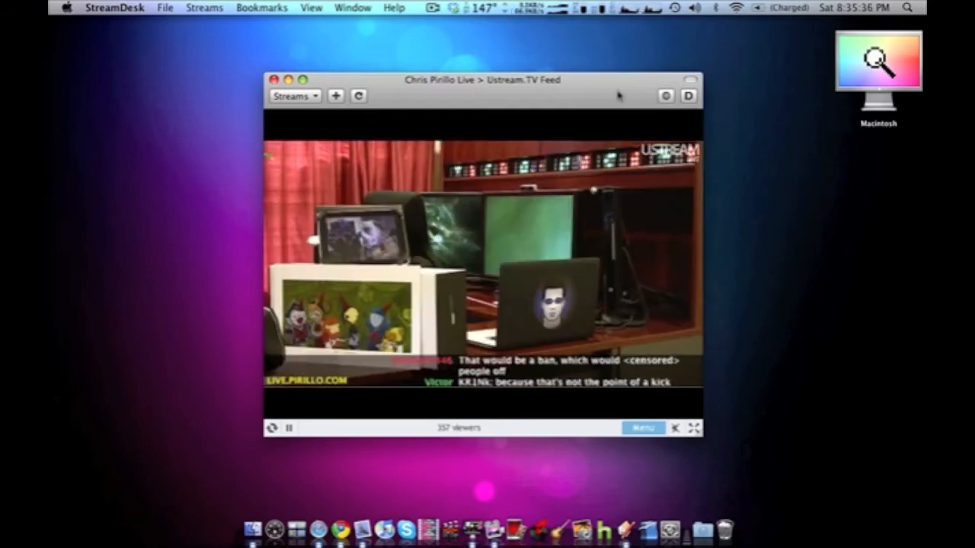
{"action": "left_click", "coordinate": [275, 80]}
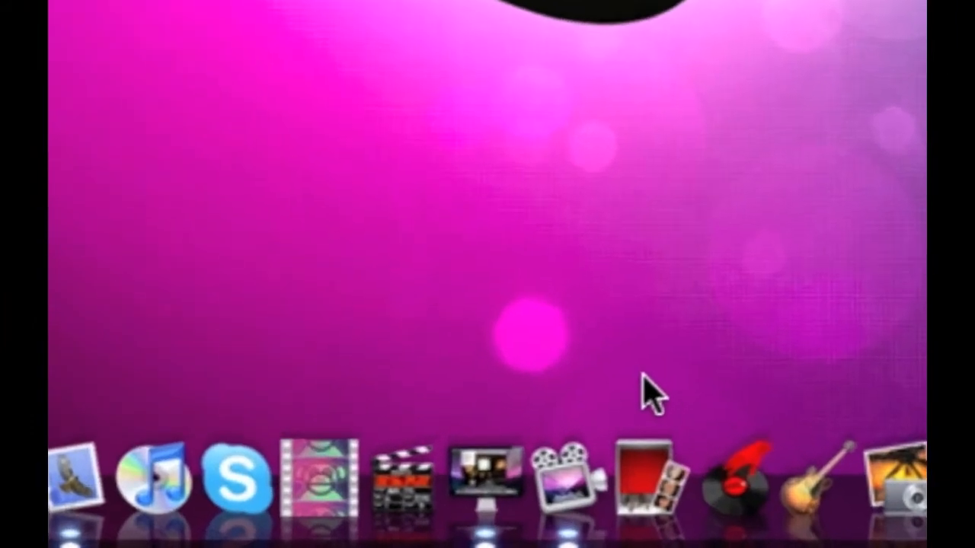
{"action": "mouse_move", "coordinate": [566, 487]}
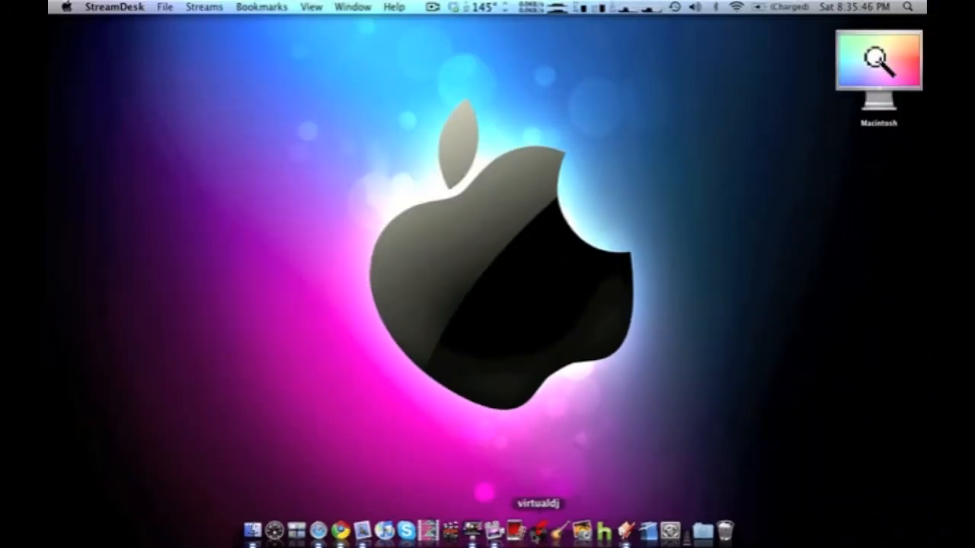
{"action": "mouse_move", "coordinate": [640, 488]}
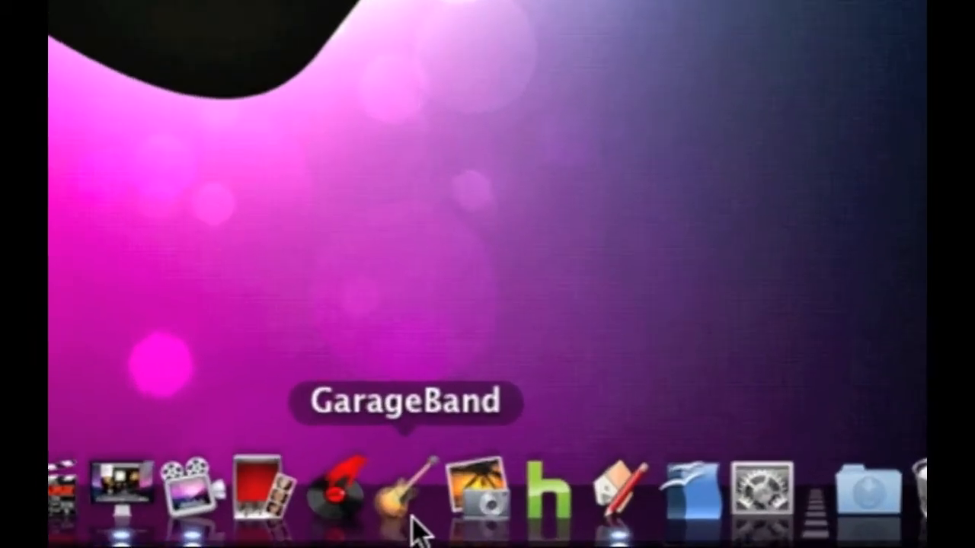
{"action": "mouse_move", "coordinate": [350, 495]}
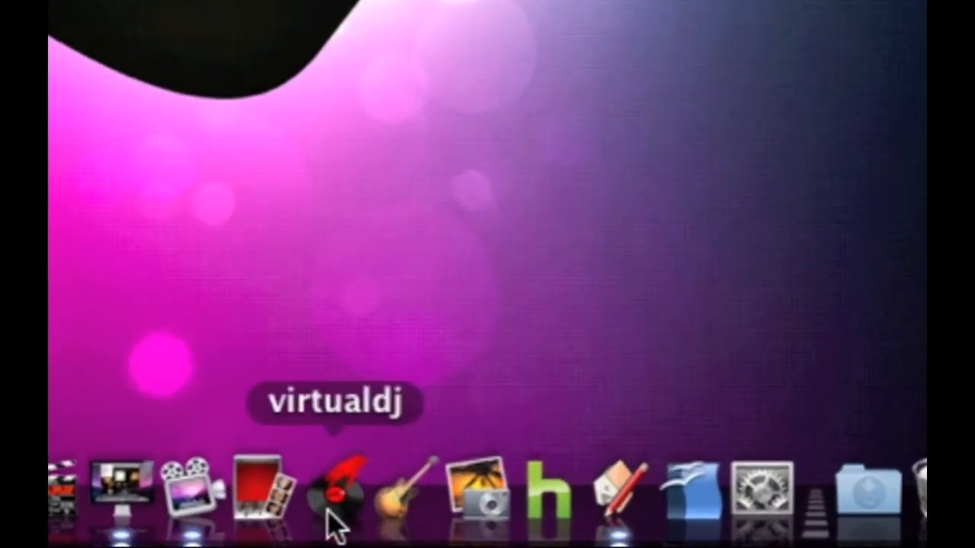
{"action": "mouse_move", "coordinate": [476, 495]}
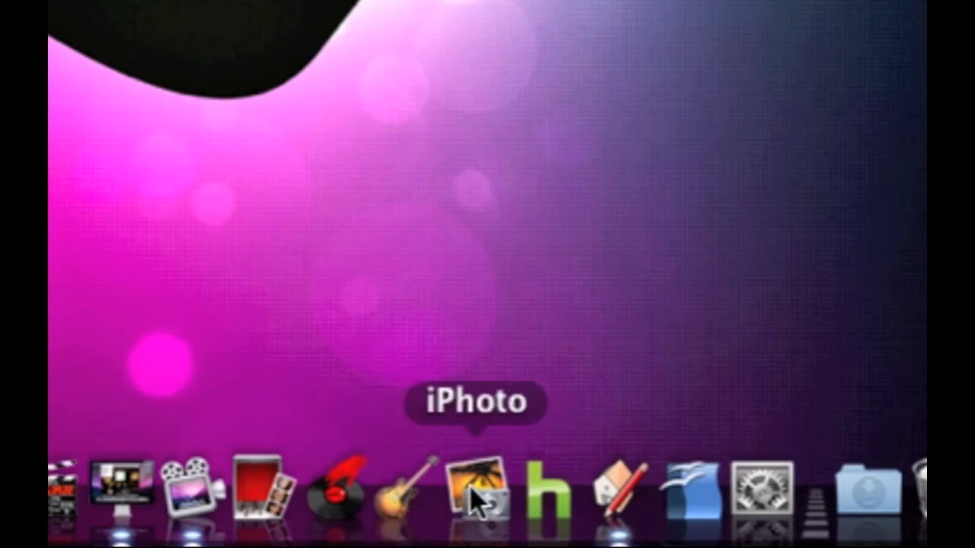
{"action": "mouse_move", "coordinate": [546, 503]}
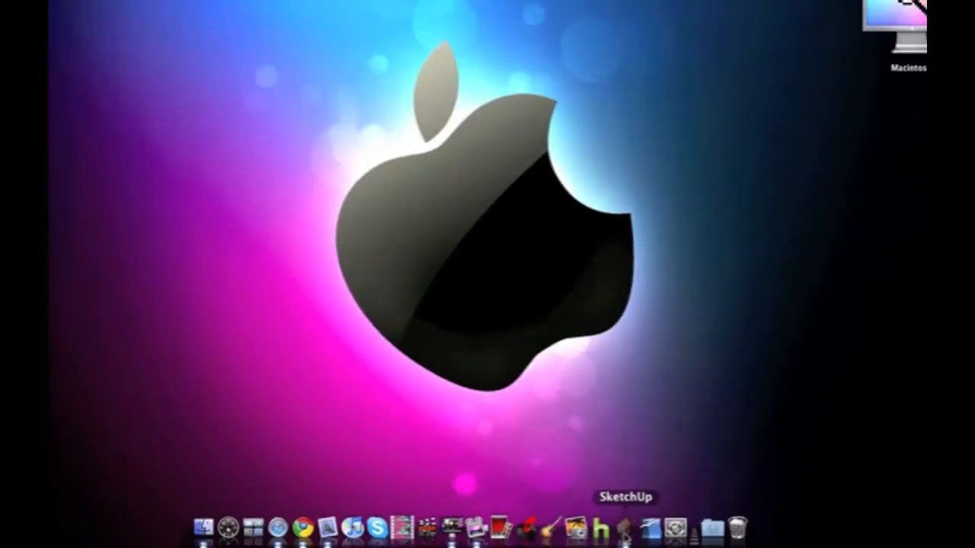
Launch SketchUp and start a new blank model
{"action": "left_click", "coordinate": [151, 6]}
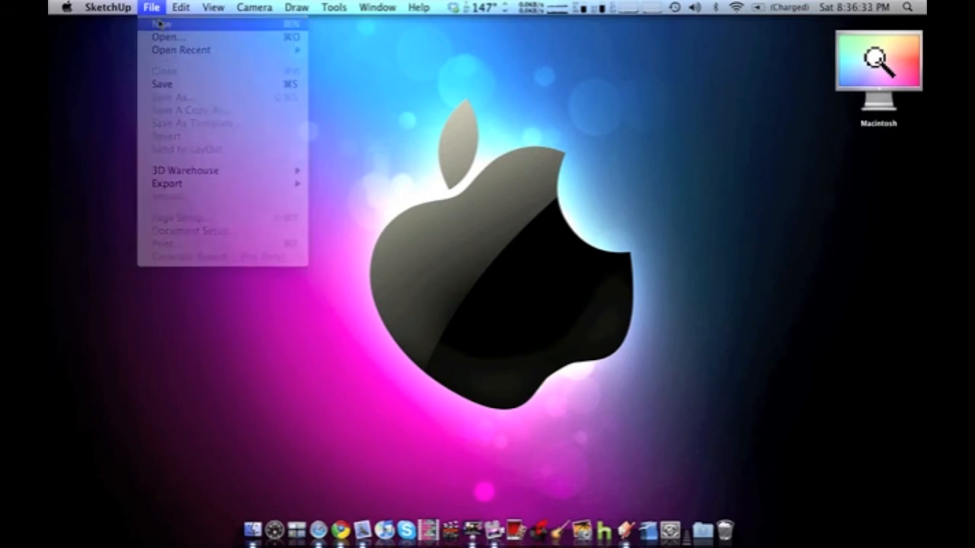
{"action": "left_click", "coordinate": [162, 23]}
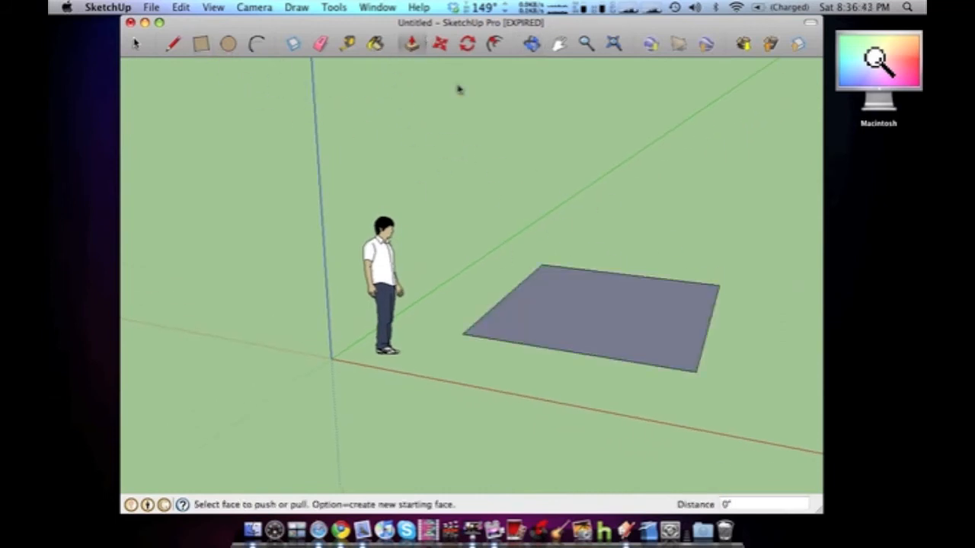
Pull the grey rectangle up into a tall block, then discard the changes
{"action": "left_click_drag", "start_coordinate": [586, 320], "coordinate": [570, 190]}
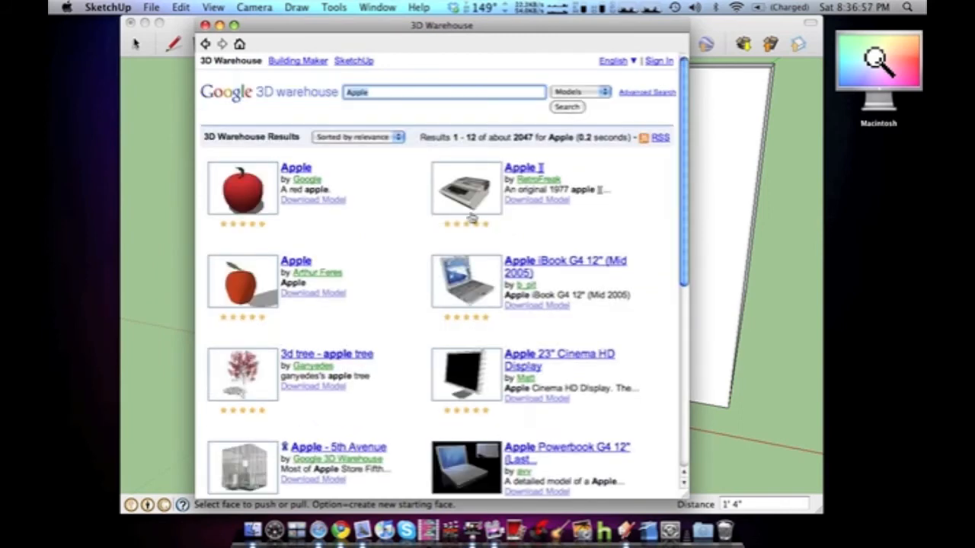
{"action": "mouse_move", "coordinate": [348, 262]}
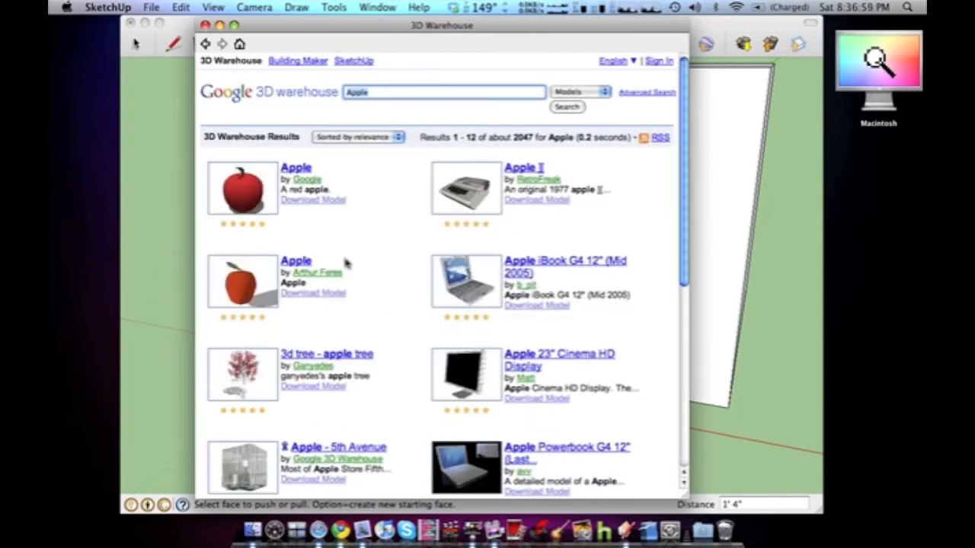
{"action": "mouse_move", "coordinate": [624, 250]}
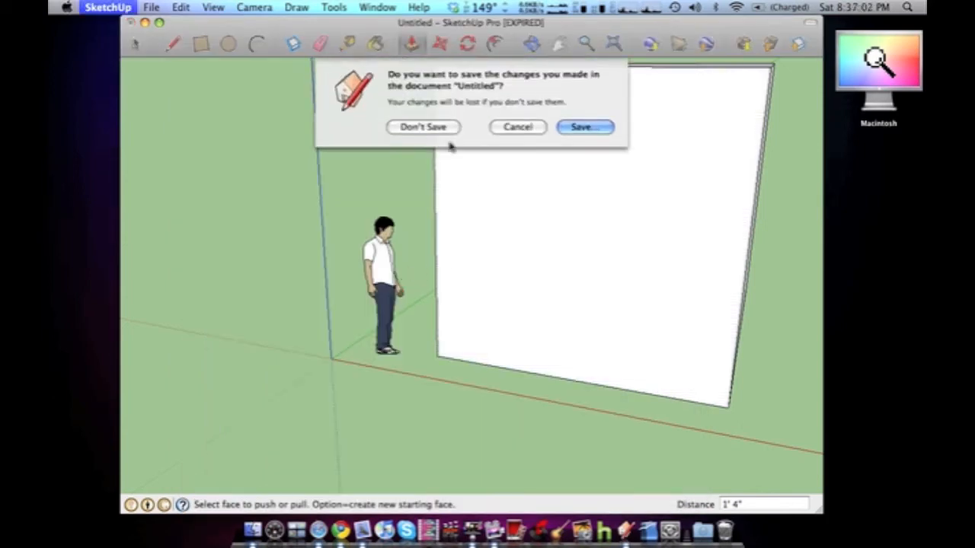
{"action": "left_click", "coordinate": [423, 126]}
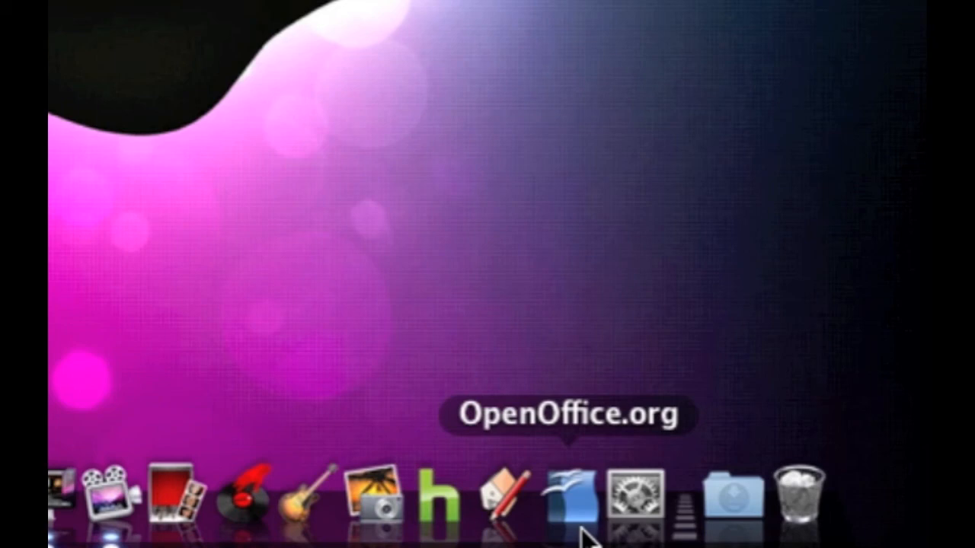
{"action": "mouse_move", "coordinate": [636, 500]}
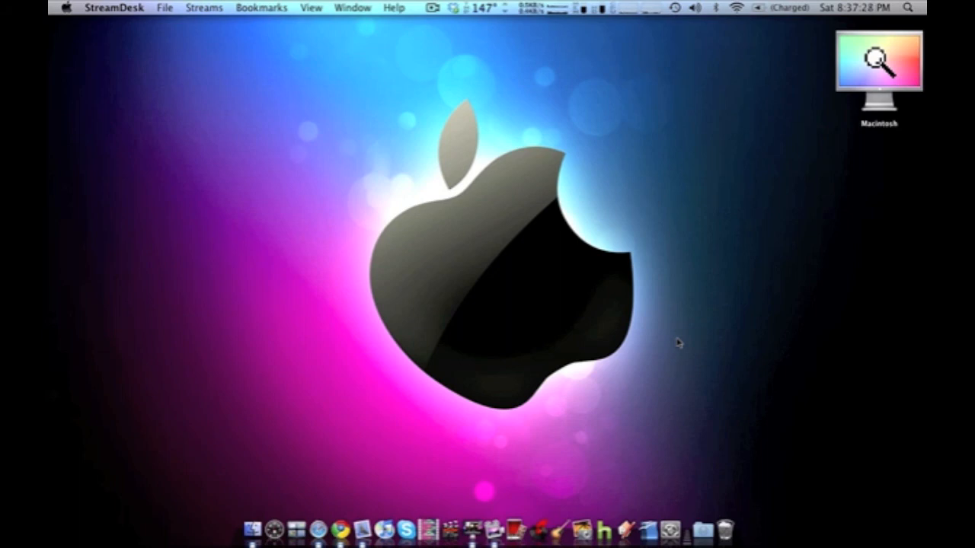
{"action": "mouse_move", "coordinate": [417, 128]}
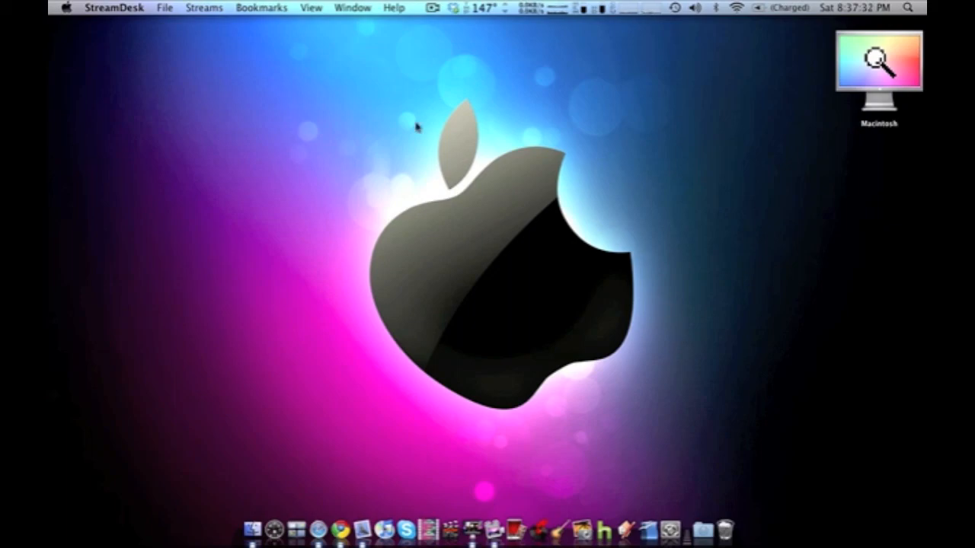